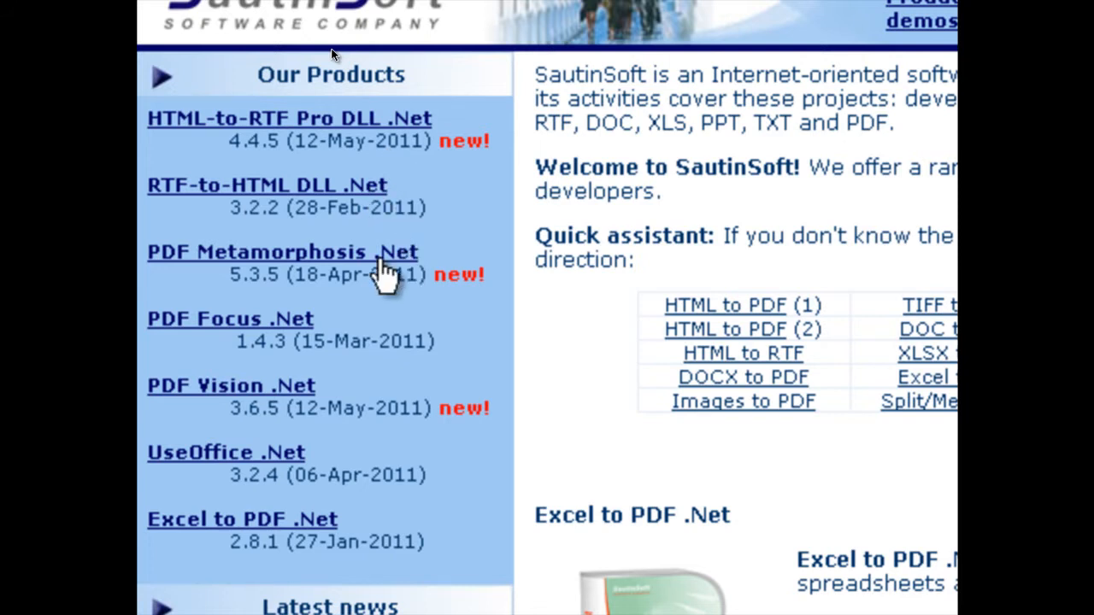
pyautogui.moveTo(368, 526)
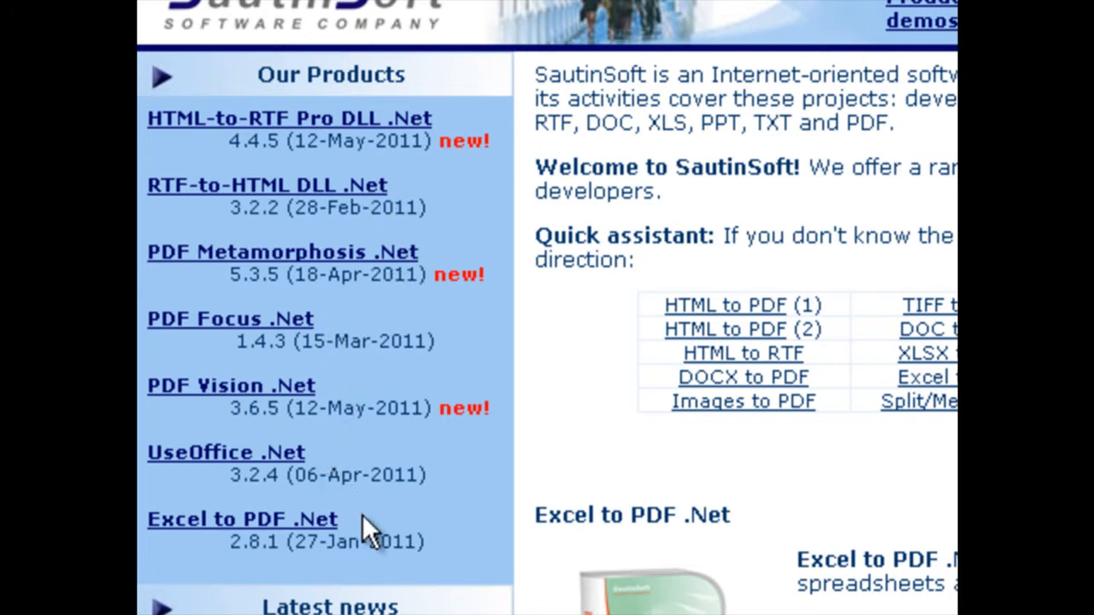
# Open the Excel to PDF .Net product page from the Our Products sidebar
pyautogui.click(241, 519)
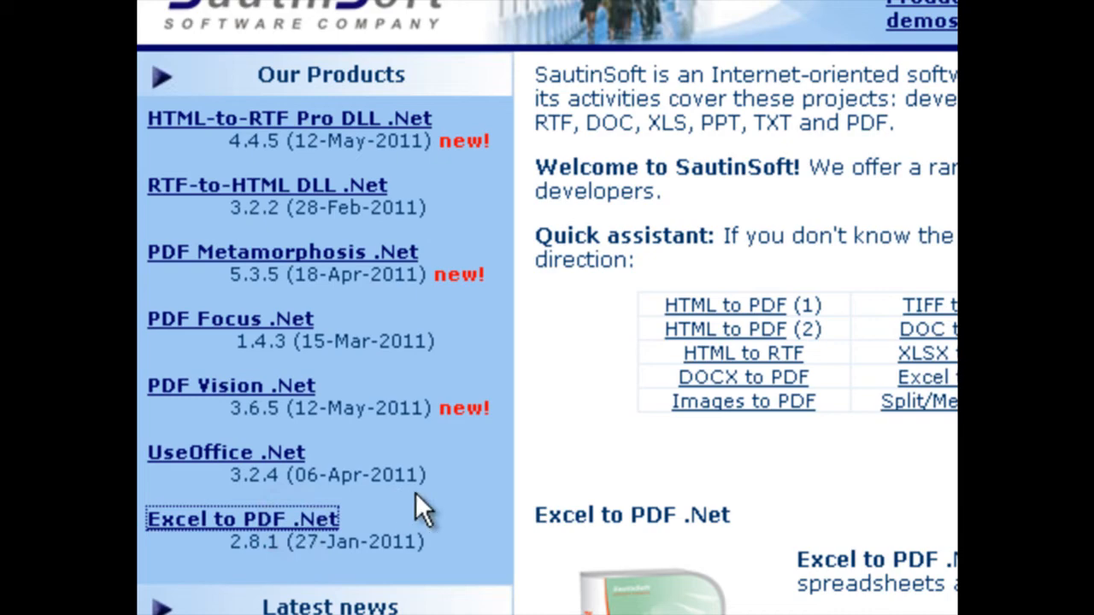
pyautogui.click(242, 519)
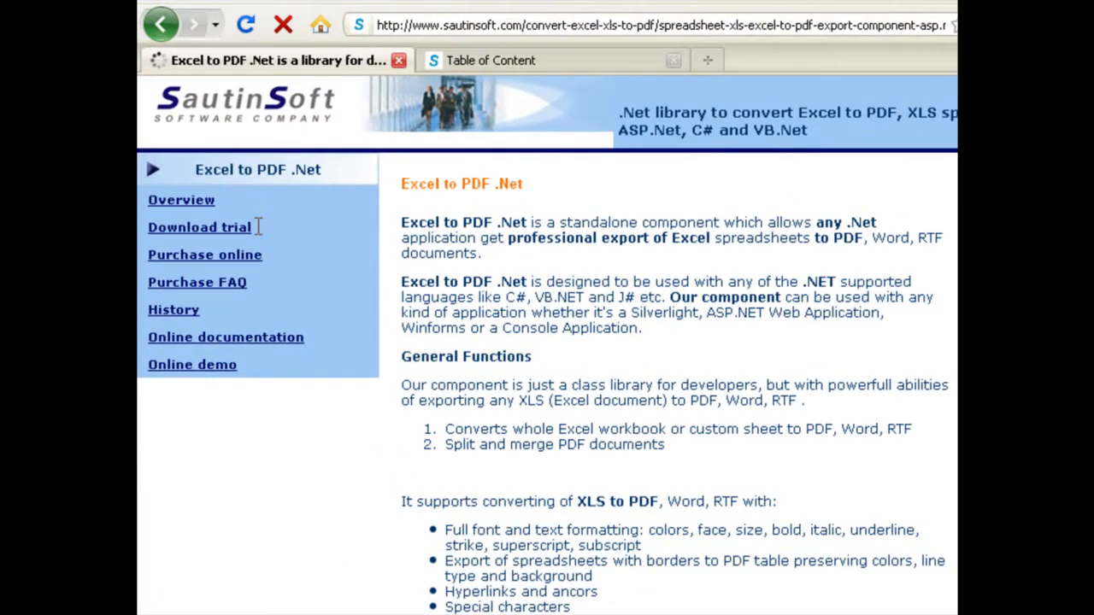
pyautogui.scroll(-3)
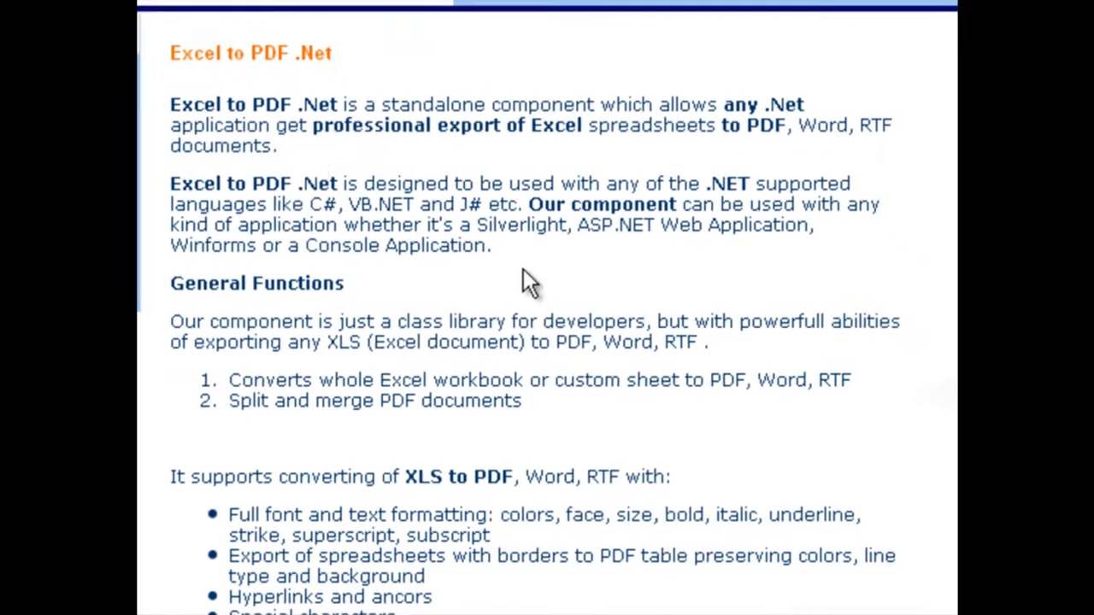
pyautogui.moveTo(168, 104); pyautogui.dragTo(273, 145)
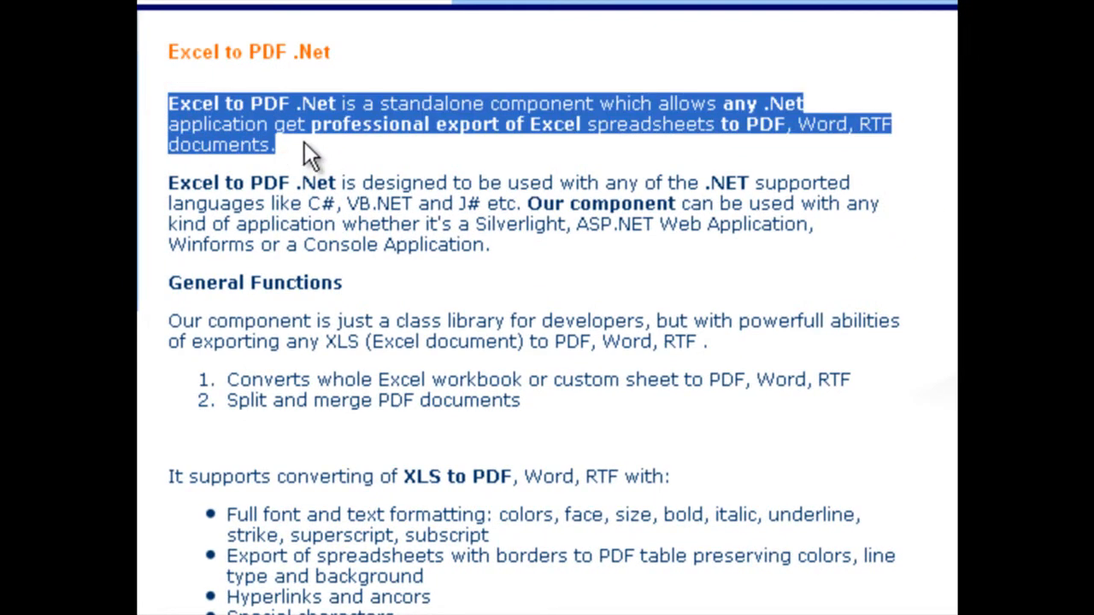
pyautogui.scroll(-3)
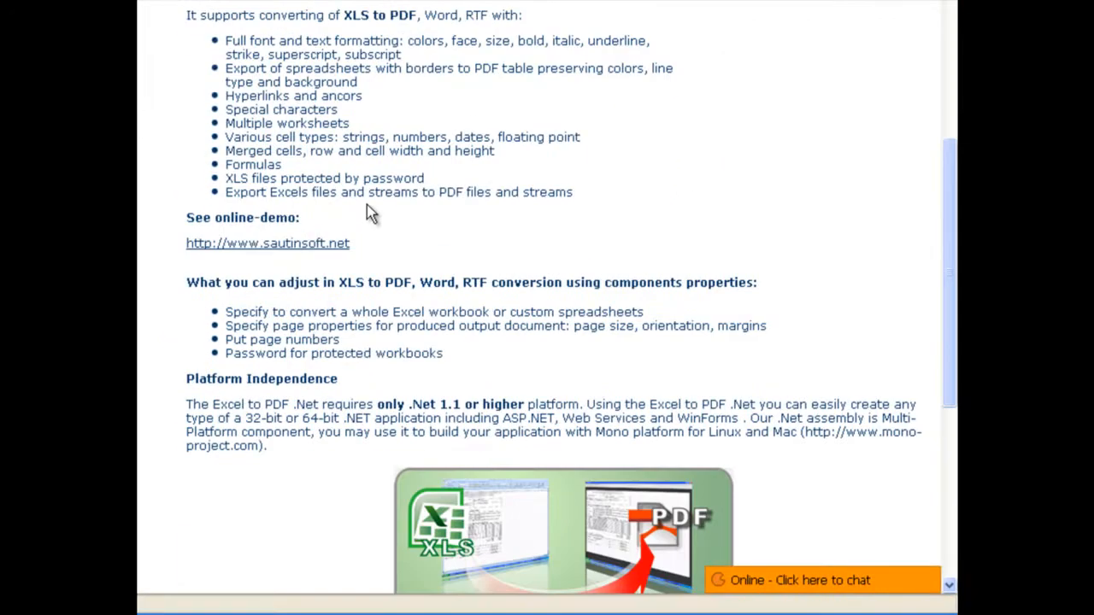
pyautogui.scroll(-3)
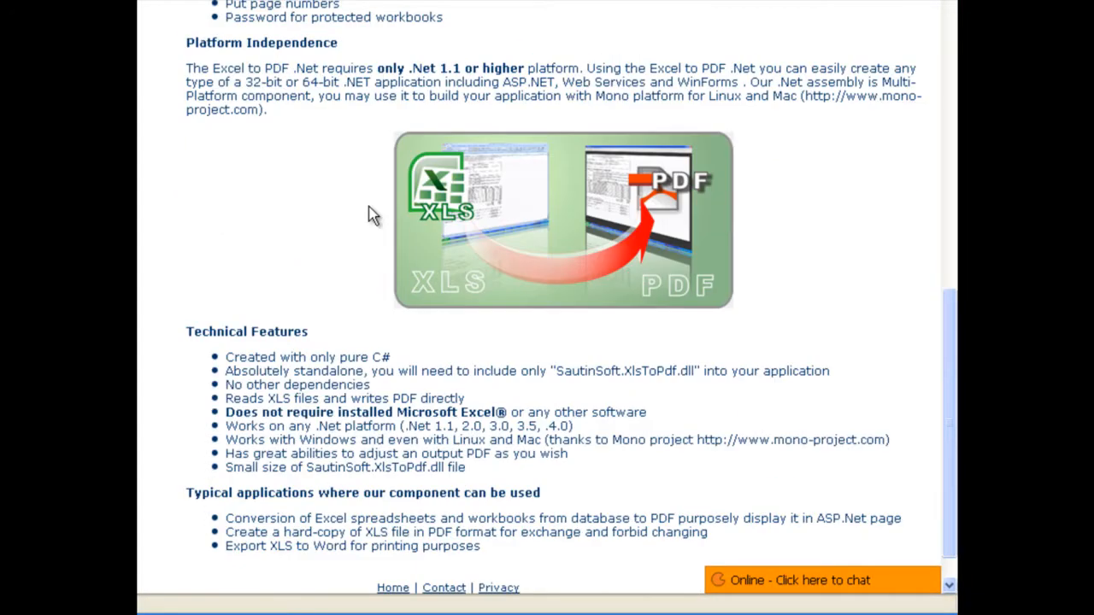
pyautogui.scroll(-3)
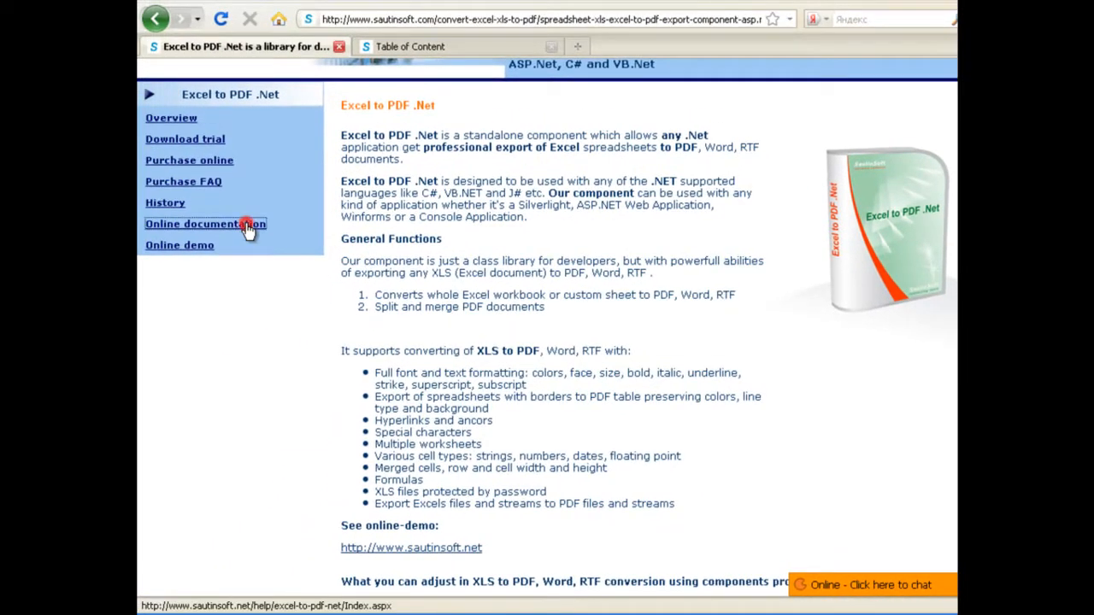
# Open the online docs, expand SautinSoft Namespace and XlsToPdf Class, and view XlsToPdf Methods
pyautogui.click(205, 224)
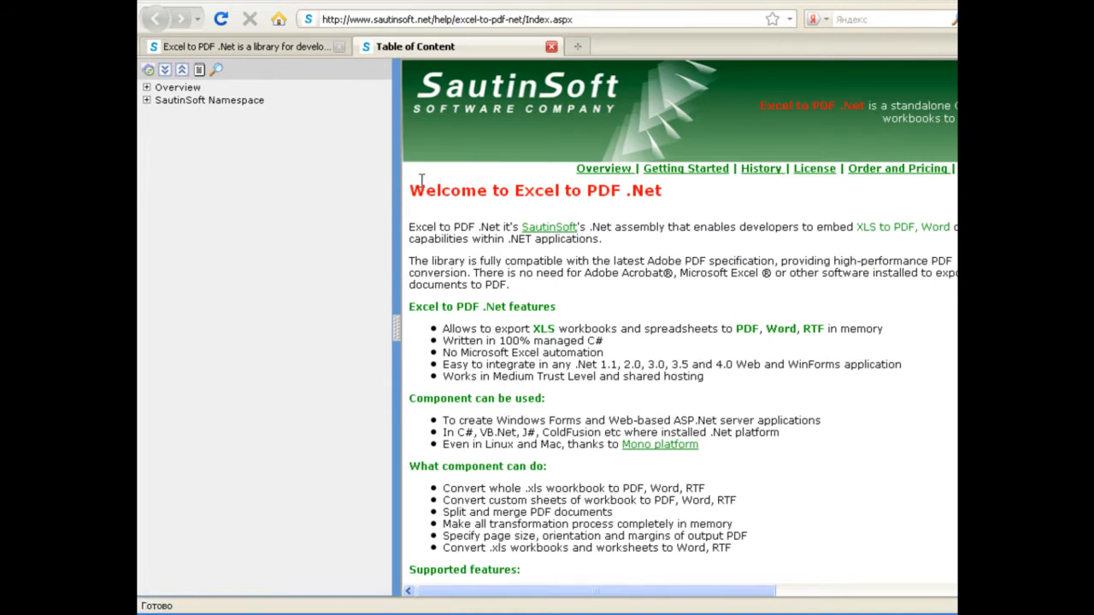
pyautogui.scroll(-3)
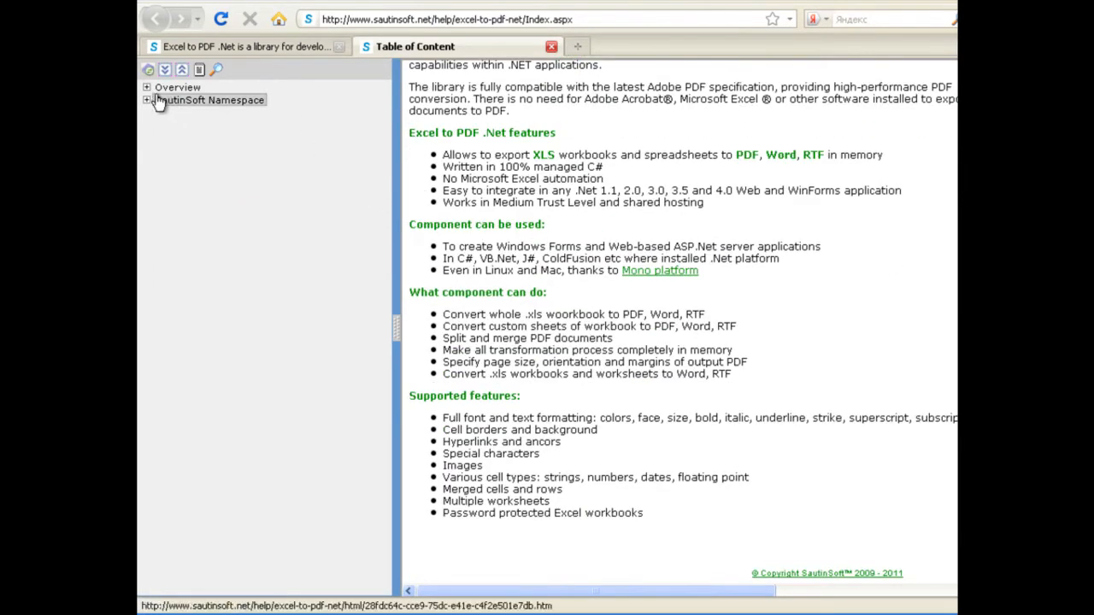
pyautogui.click(146, 100)
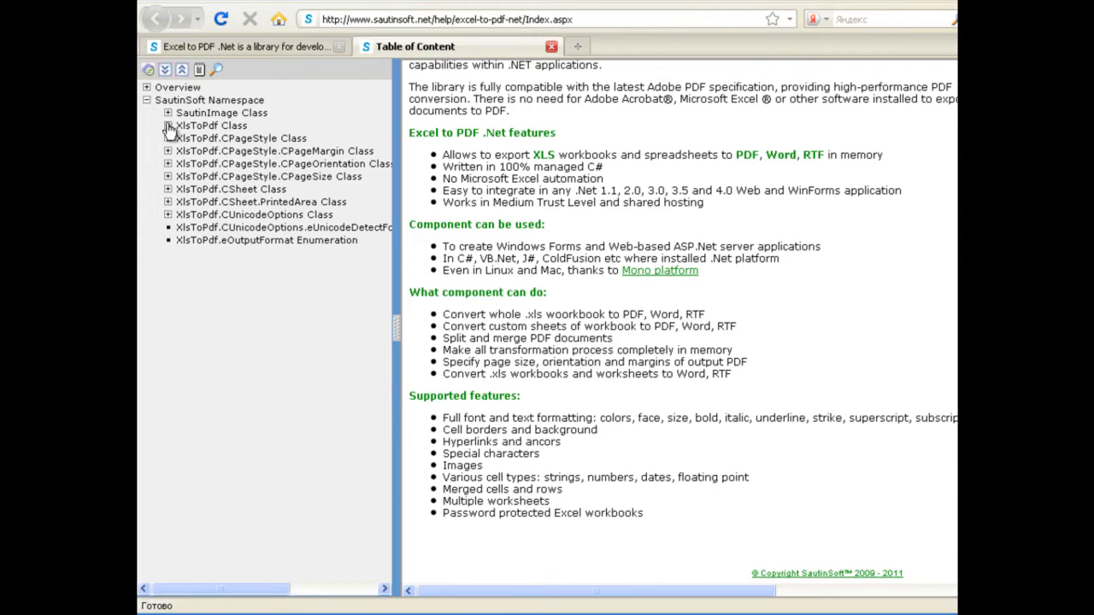
pyautogui.click(168, 126)
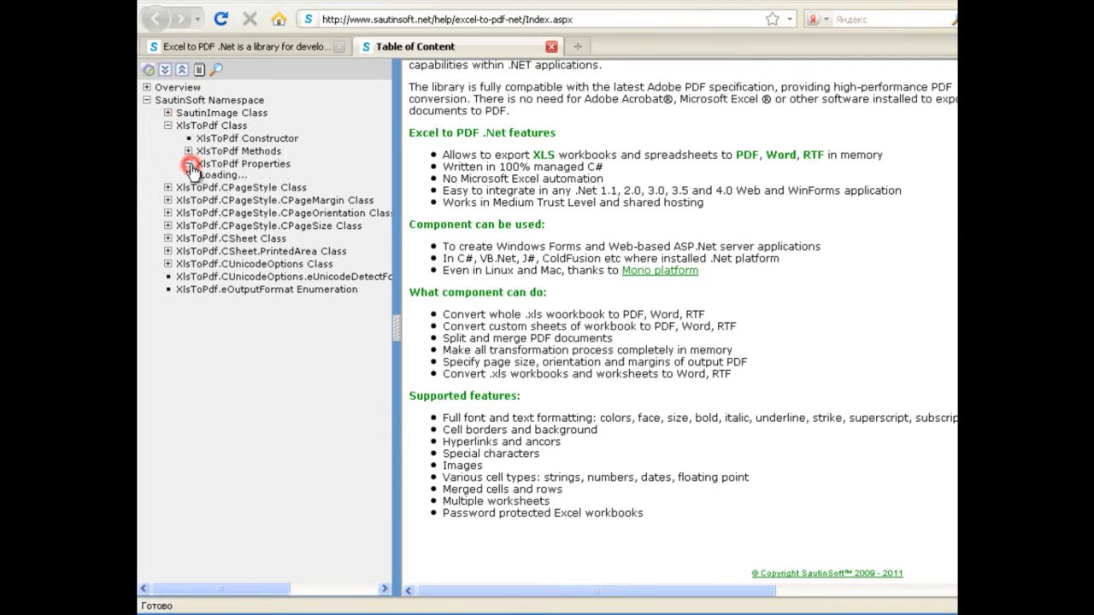
pyautogui.click(188, 150)
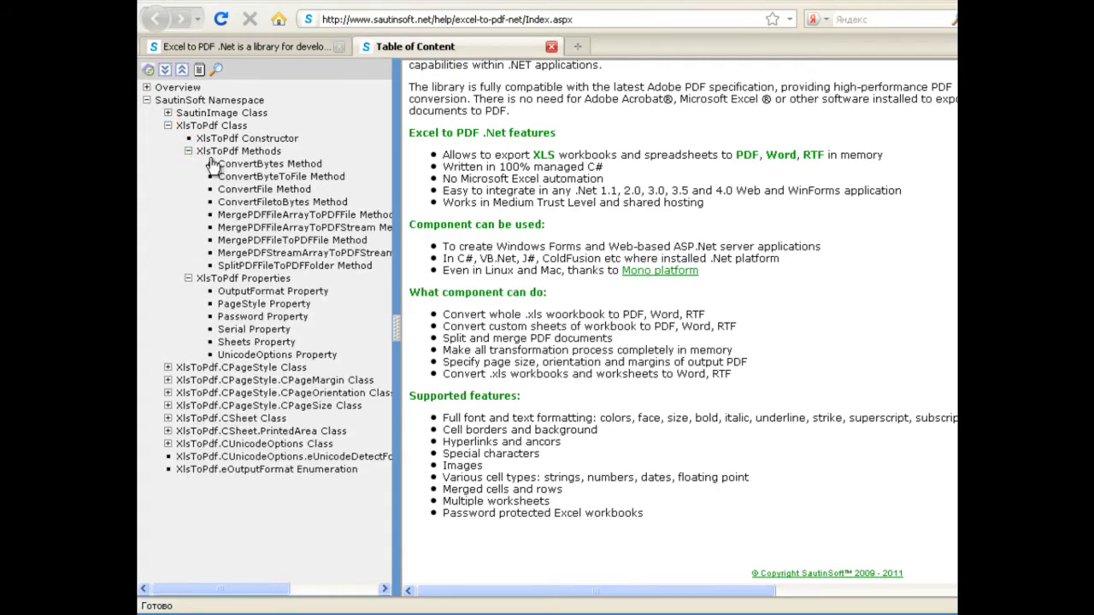
pyautogui.click(248, 137)
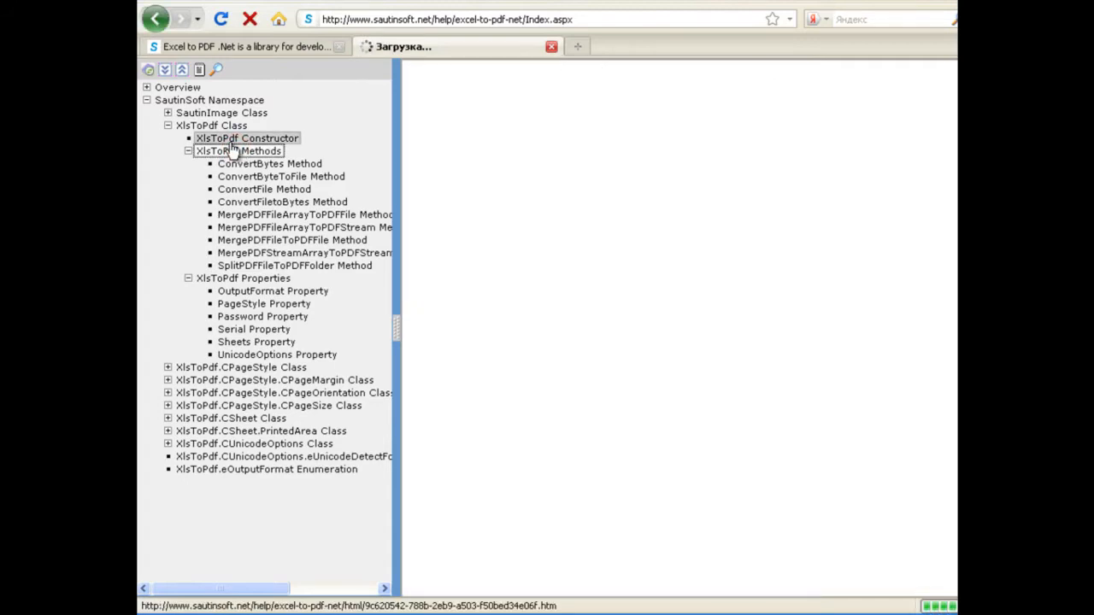
pyautogui.click(238, 151)
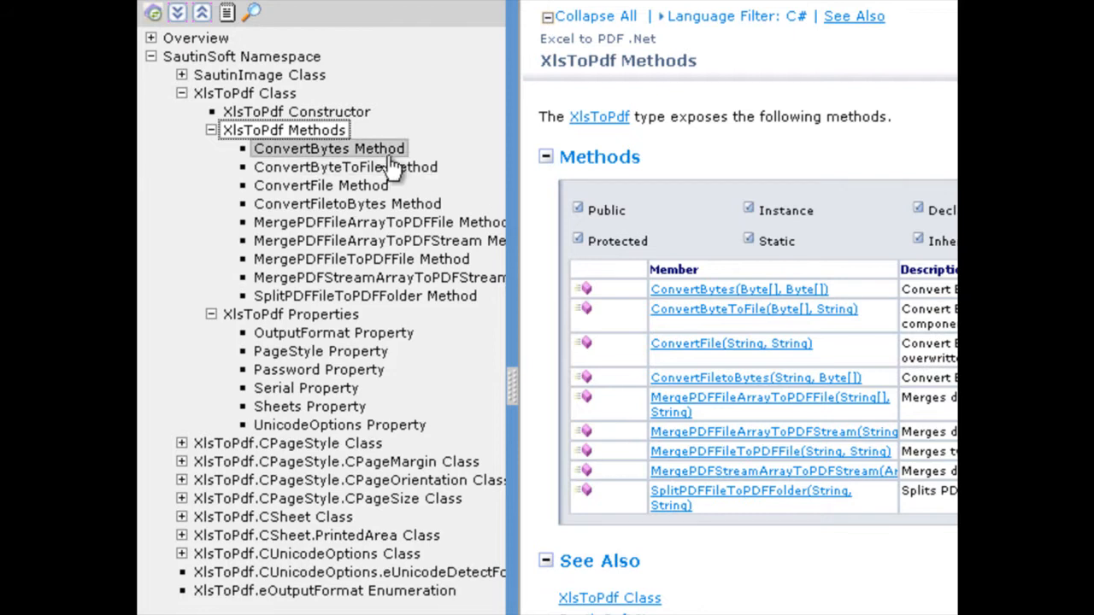
# Review the ConvertBytes Method page, highlighting the output PDF path and call arguments
pyautogui.click(329, 149)
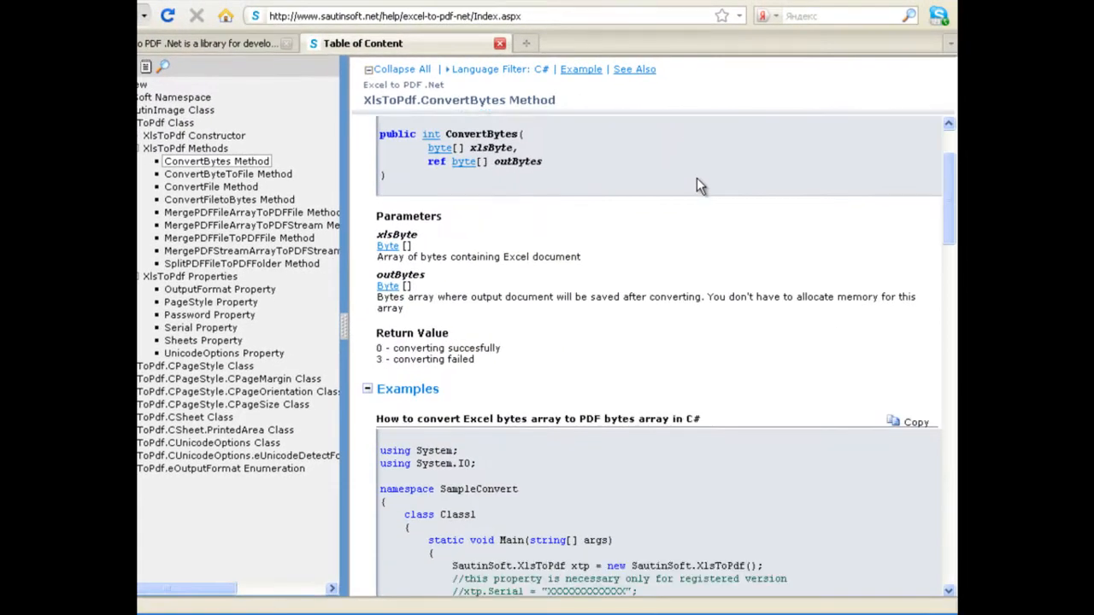
pyautogui.scroll(-3)
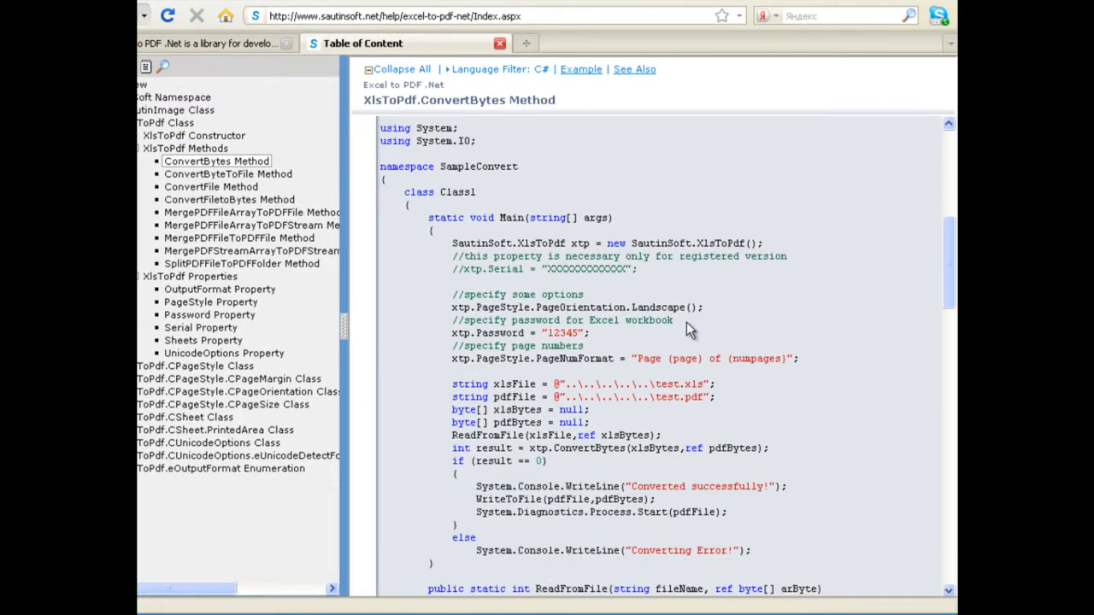
pyautogui.tripleClick(581, 384)
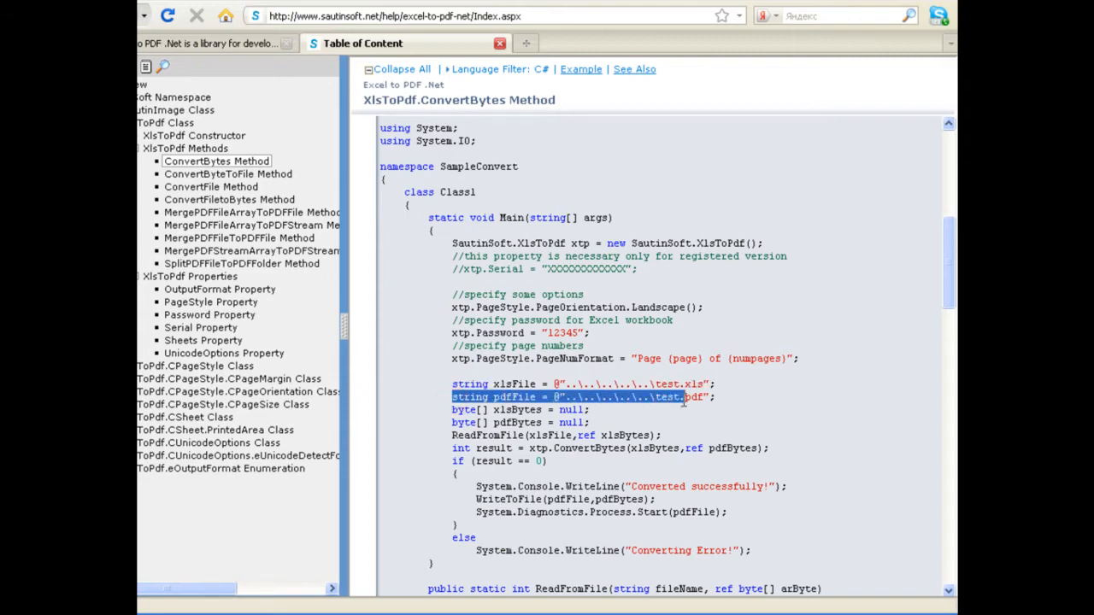
pyautogui.scroll(-3)
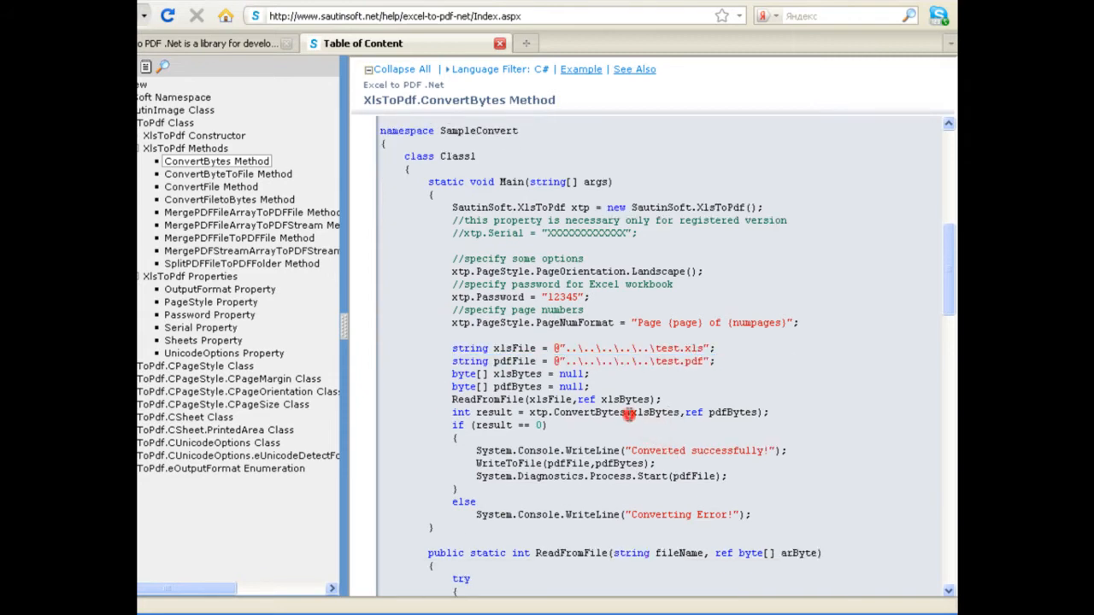
pyautogui.moveTo(632, 412); pyautogui.dragTo(755, 412)
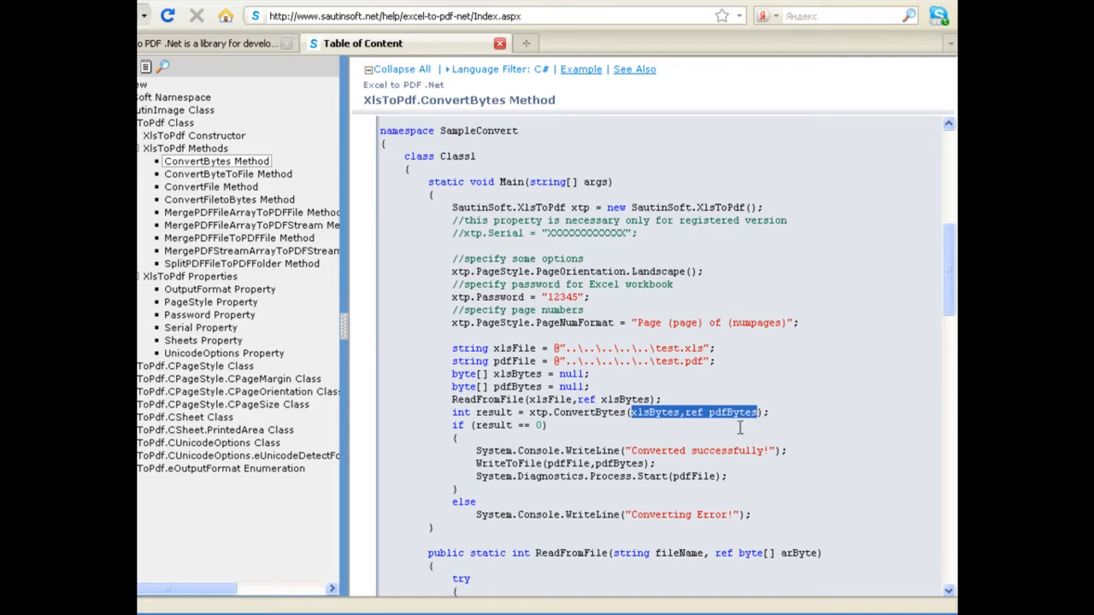
pyautogui.click(227, 174)
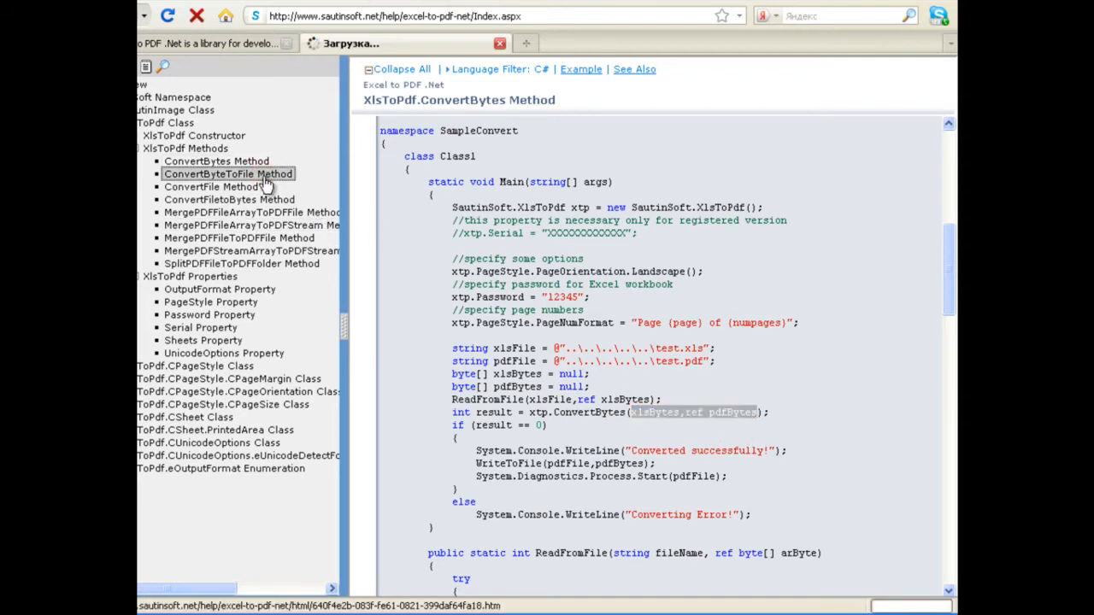
# Review the ConvertByteToFile Method page and highlight the arguments in its C# example
pyautogui.click(228, 173)
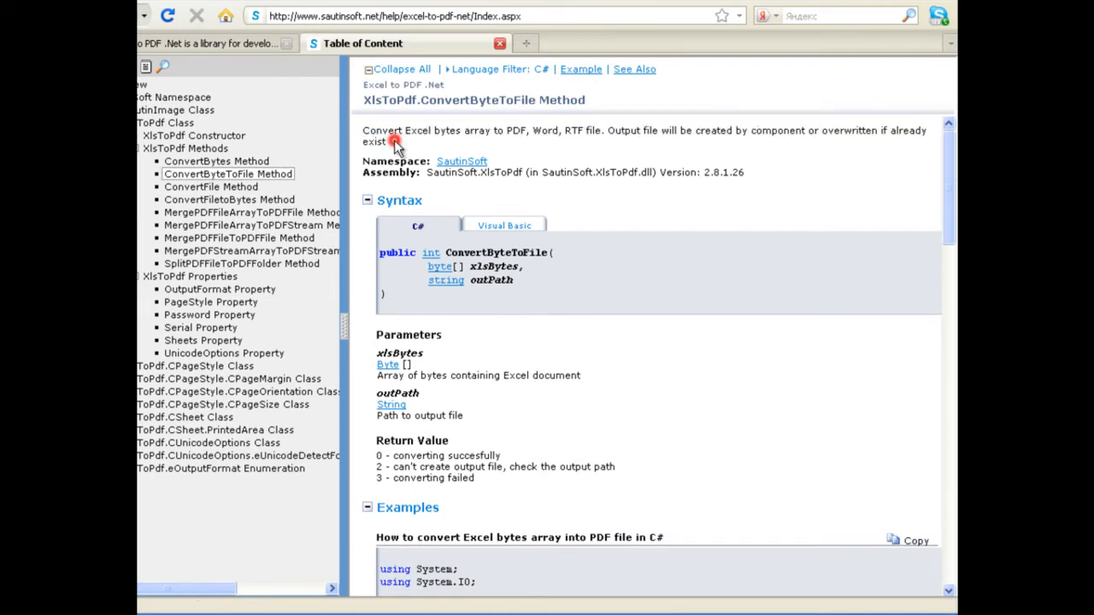
pyautogui.scroll(-3)
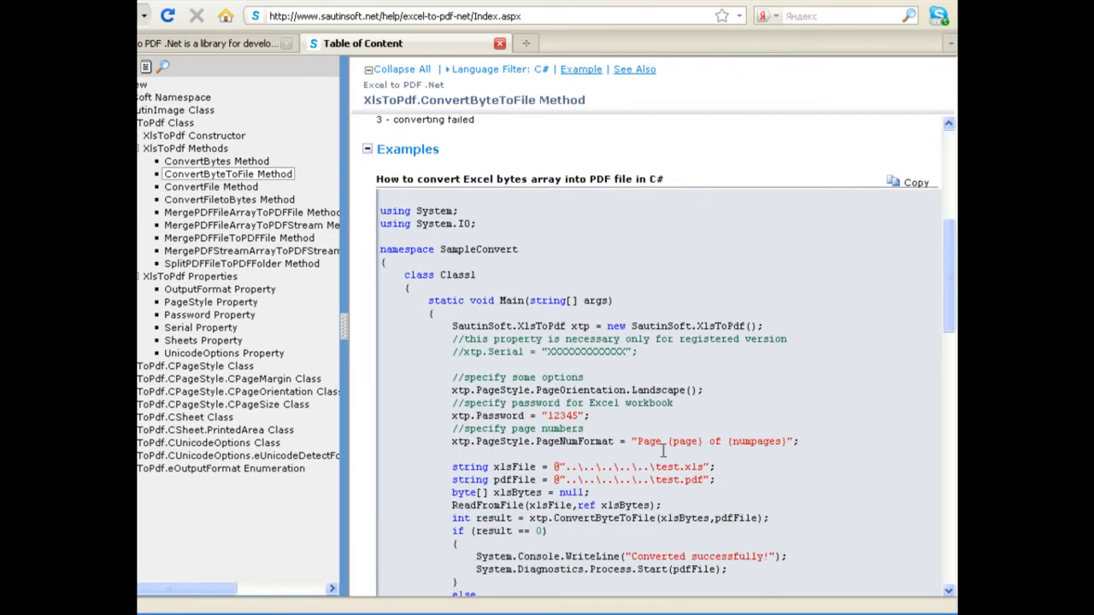
pyautogui.doubleClick(708, 518)
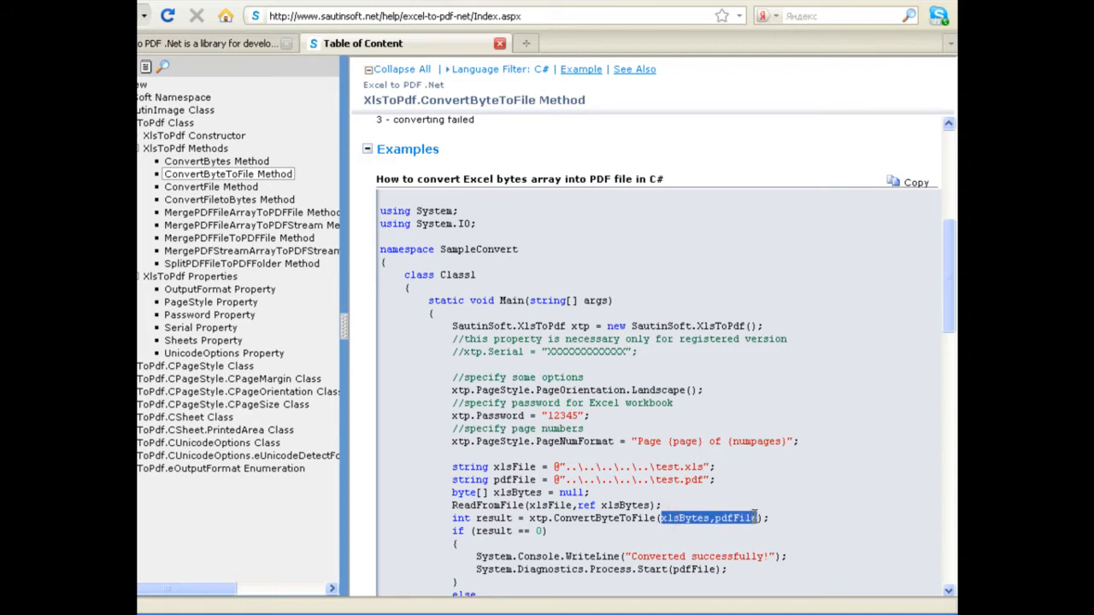
pyautogui.click(211, 186)
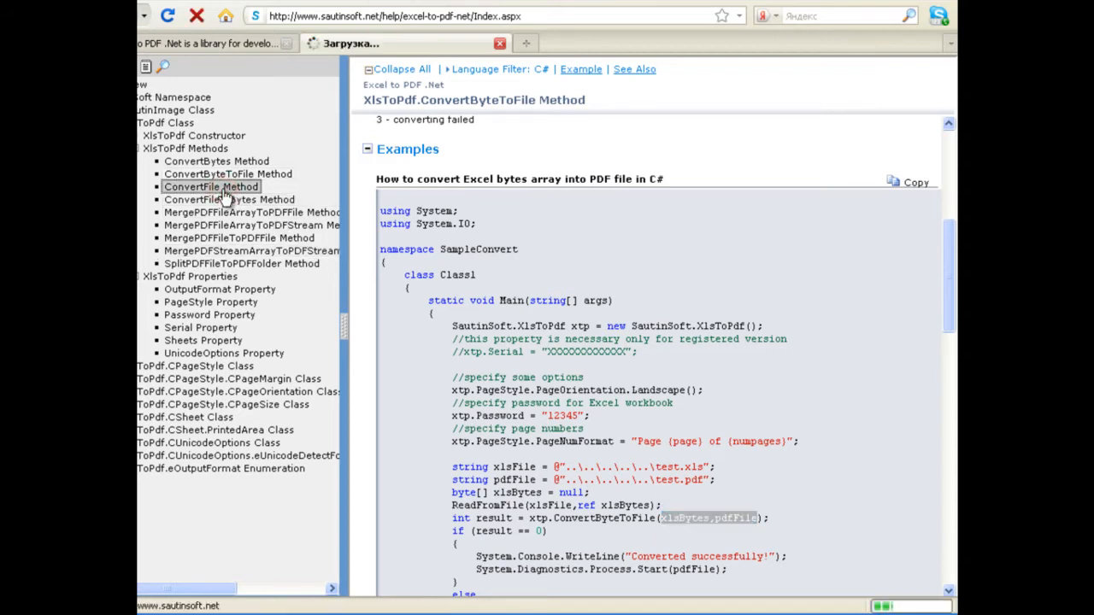
# Review the ConvertFile example's arguments, then view the MergePDFFileArrayToPDFFile Method page
pyautogui.click(211, 186)
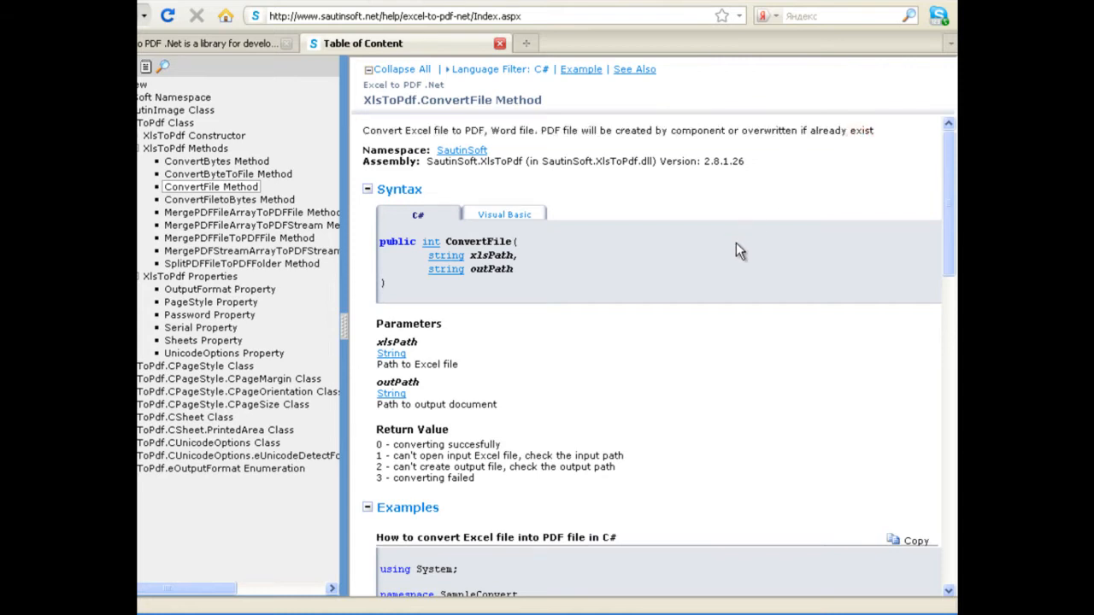
pyautogui.scroll(-3)
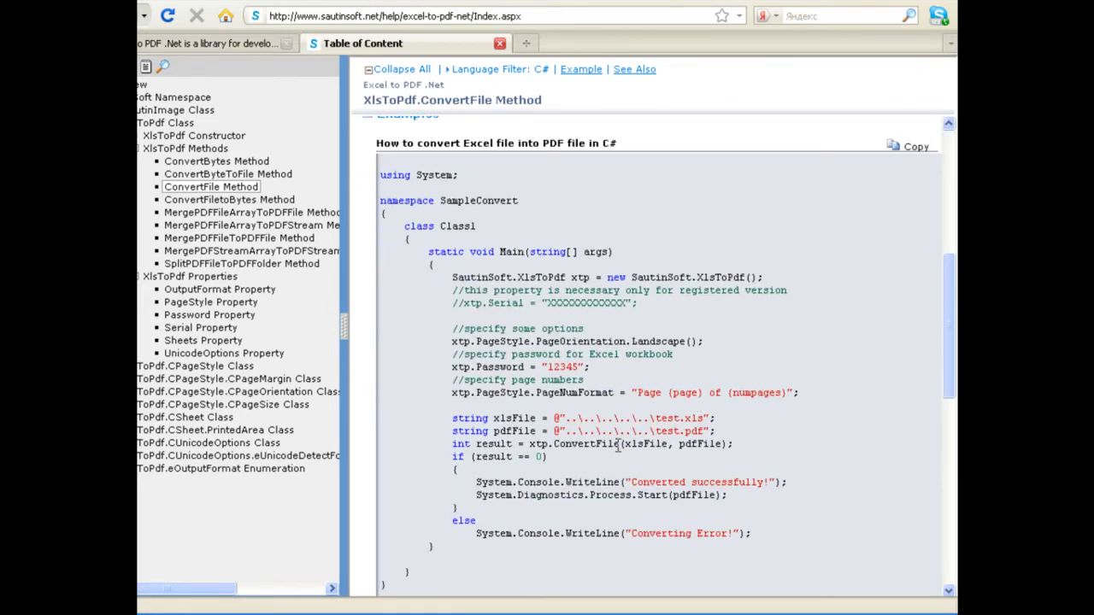
pyautogui.moveTo(626, 444); pyautogui.dragTo(720, 444)
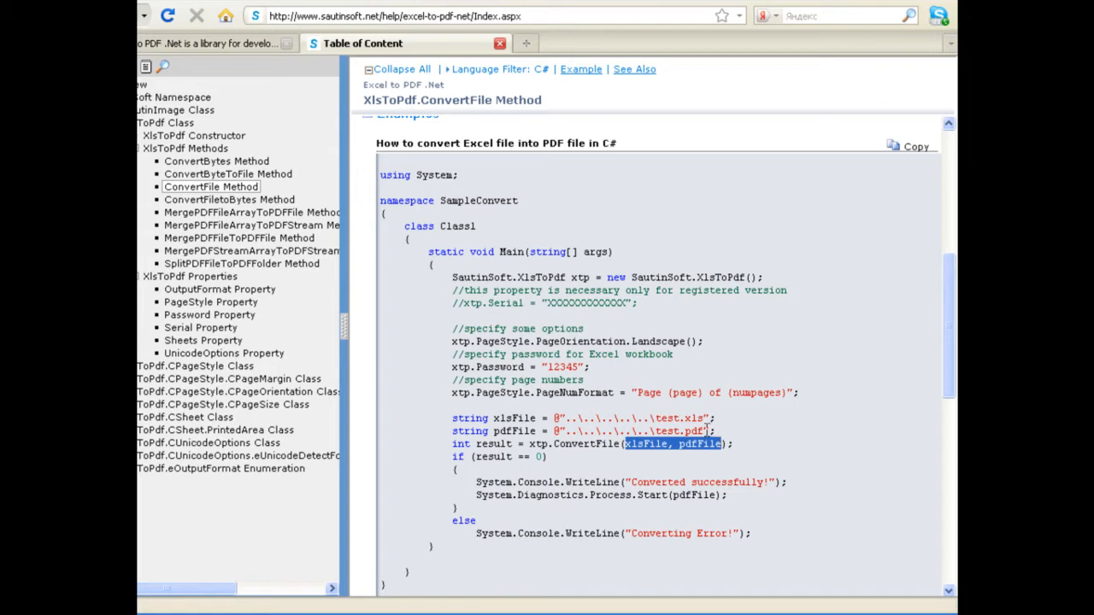
pyautogui.click(251, 212)
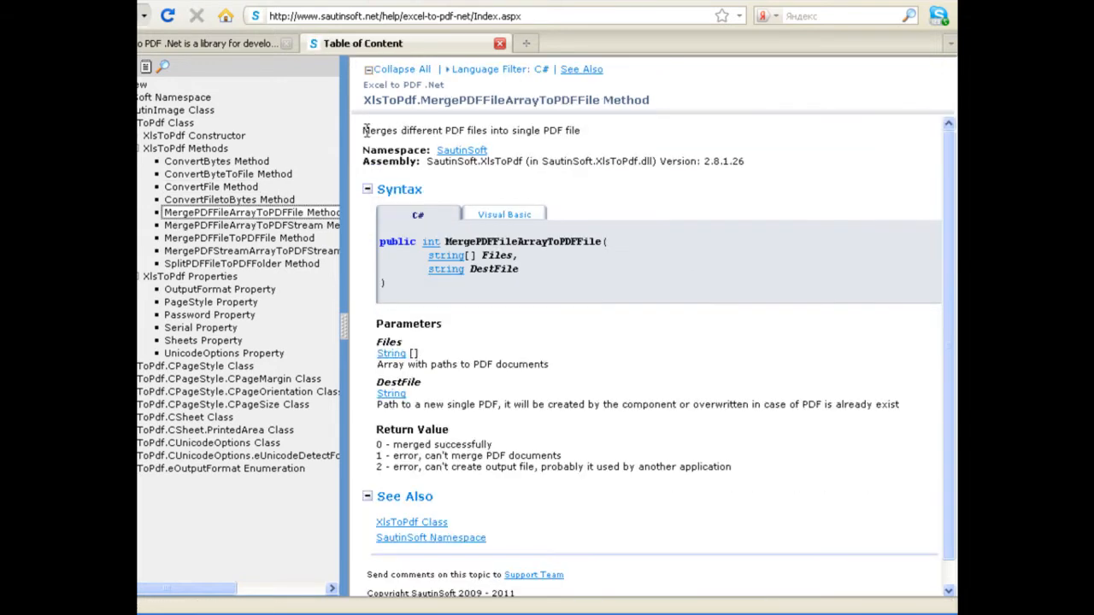
# Widen the contents pane, view SplitPDFFileToPDFFolder Method, then open a desktop test file
pyautogui.moveTo(364, 130); pyautogui.dragTo(580, 130)
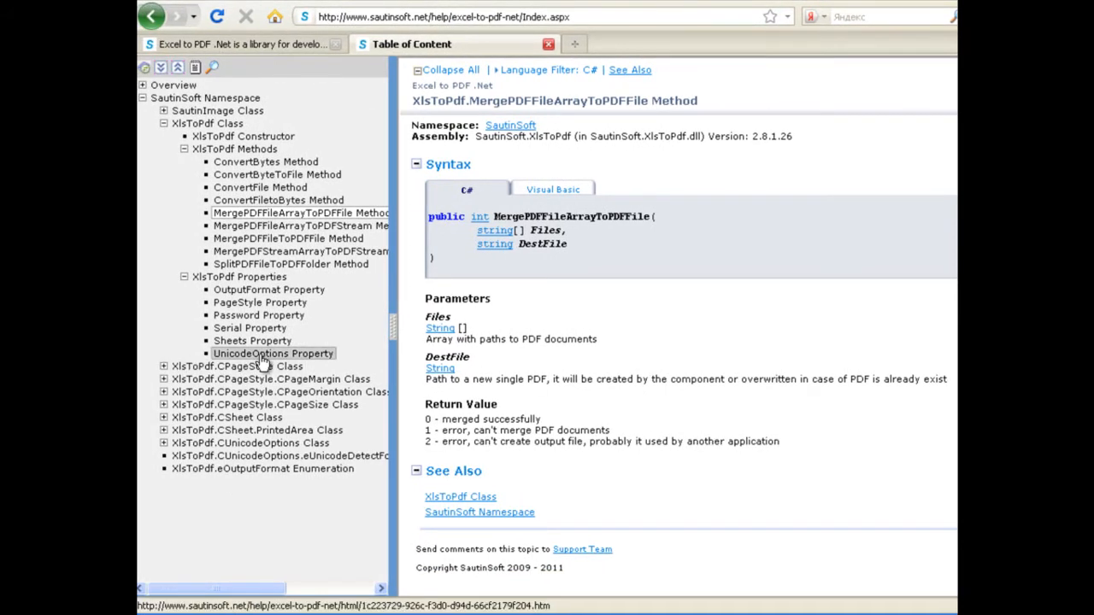
pyautogui.click(291, 264)
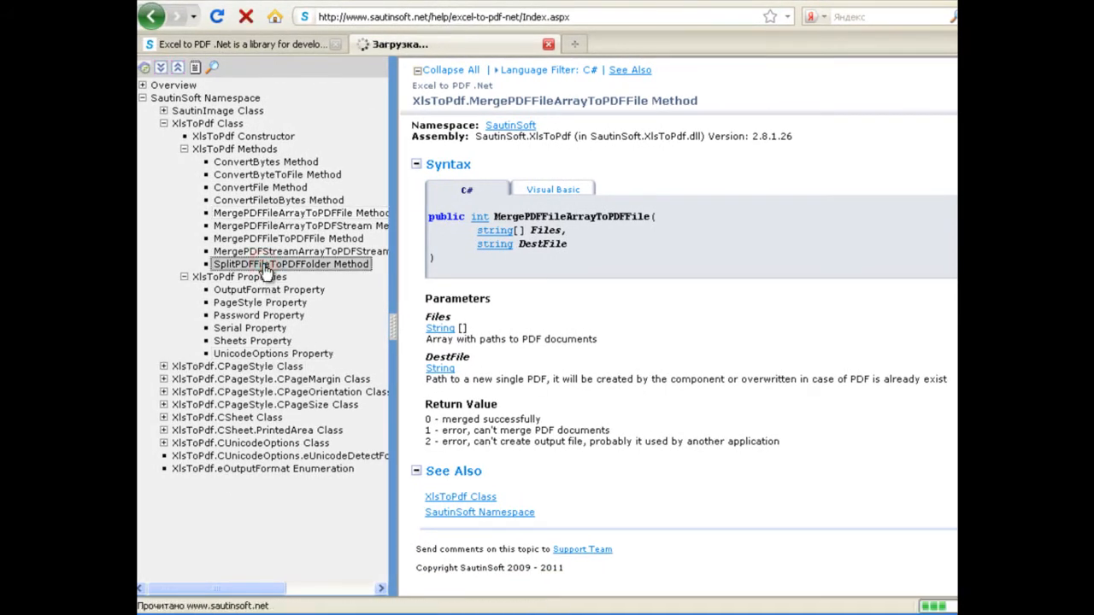
pyautogui.click(291, 264)
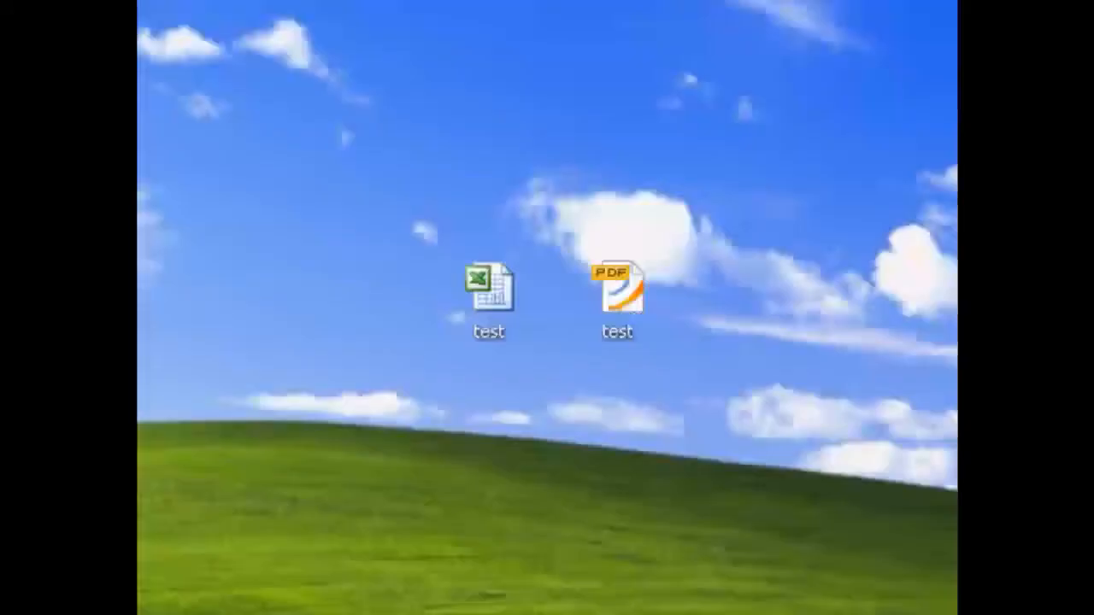
pyautogui.doubleClick(488, 290)
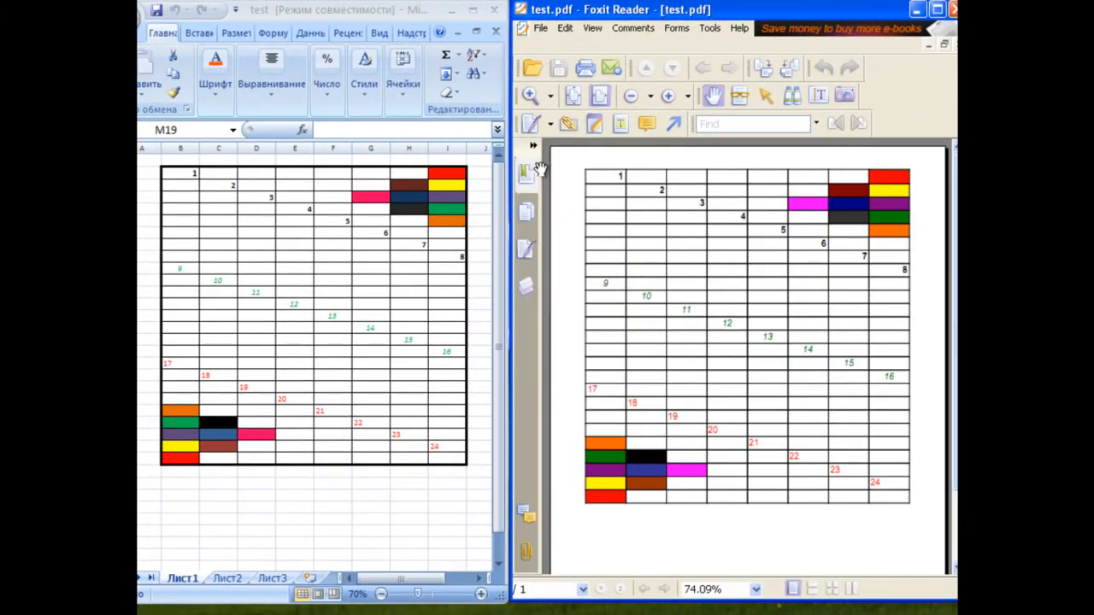
pyautogui.moveTo(714, 488)
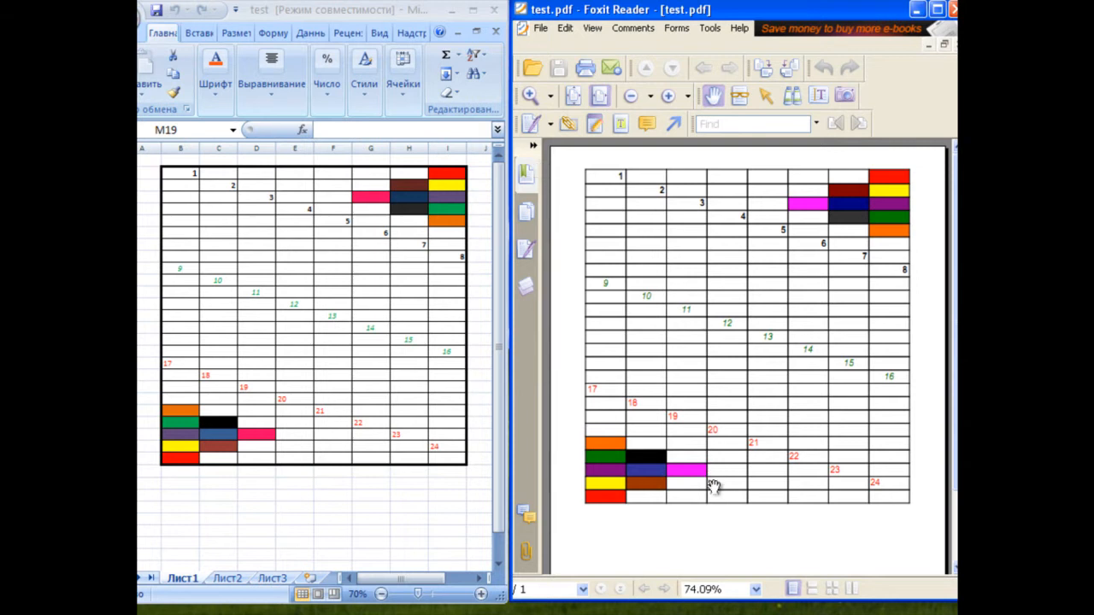
# Scroll to compare the test workbook and test.pdf side by side
pyautogui.scroll(-3)
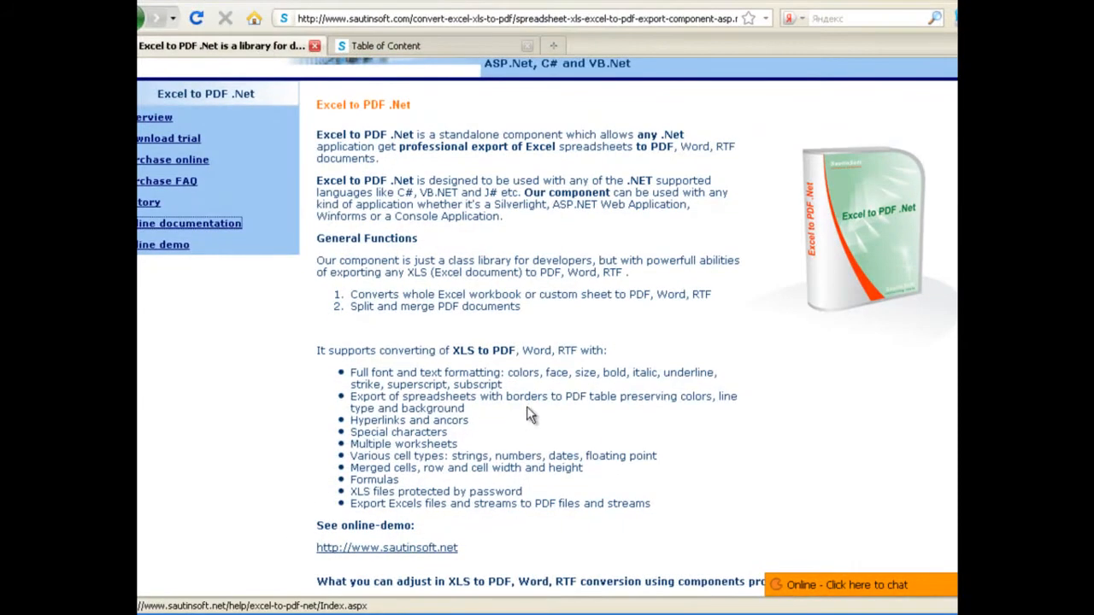
# Scroll through Platform Independence and Technical Features to the page's end
pyautogui.scroll(-3)
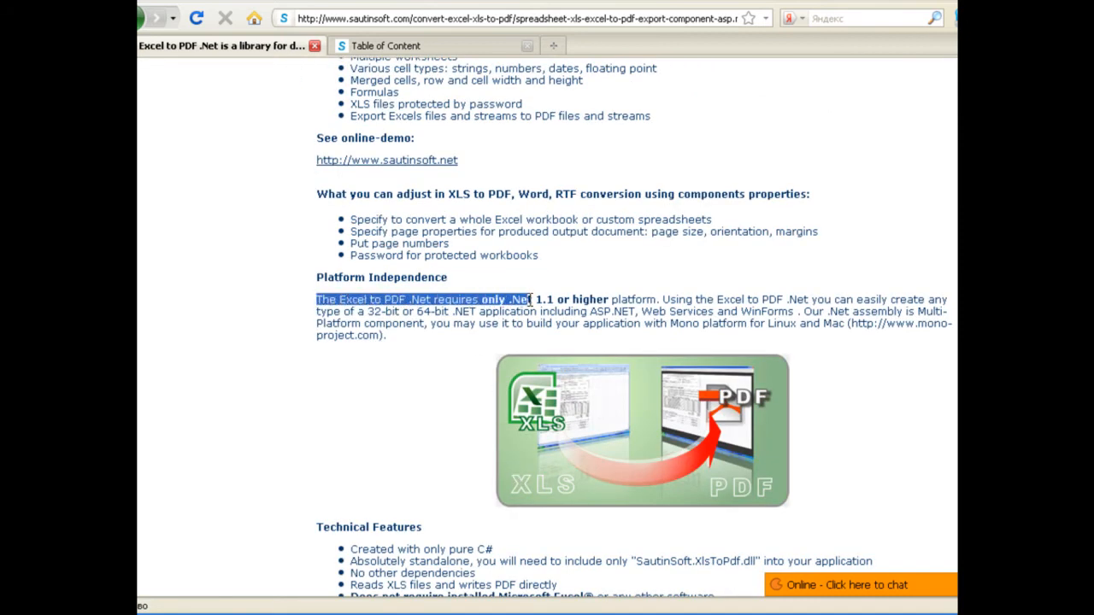
pyautogui.scroll(-3)
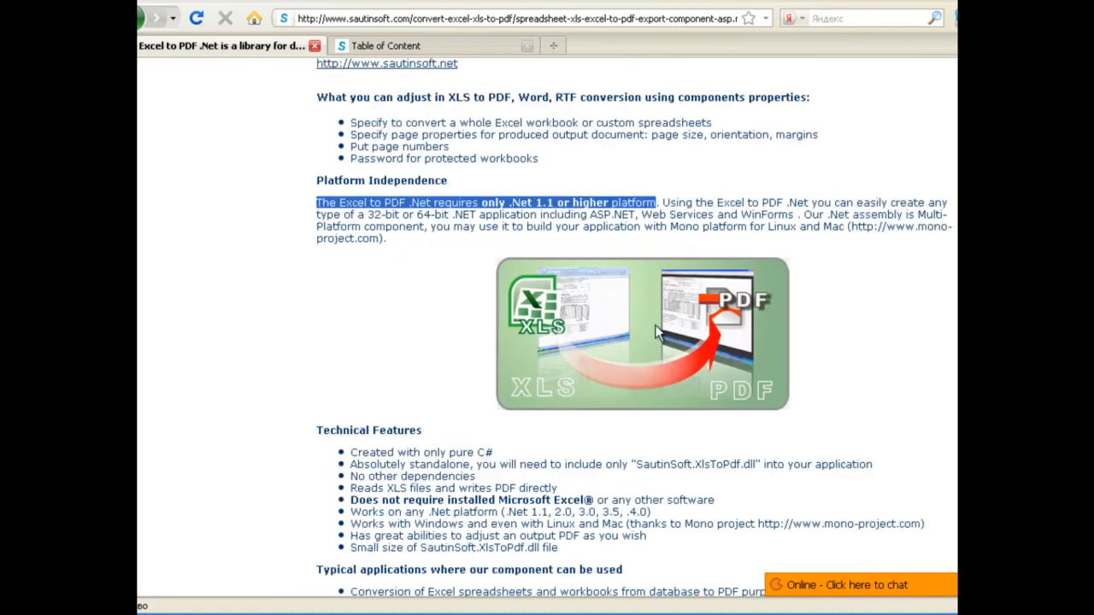
pyautogui.scroll(-3)
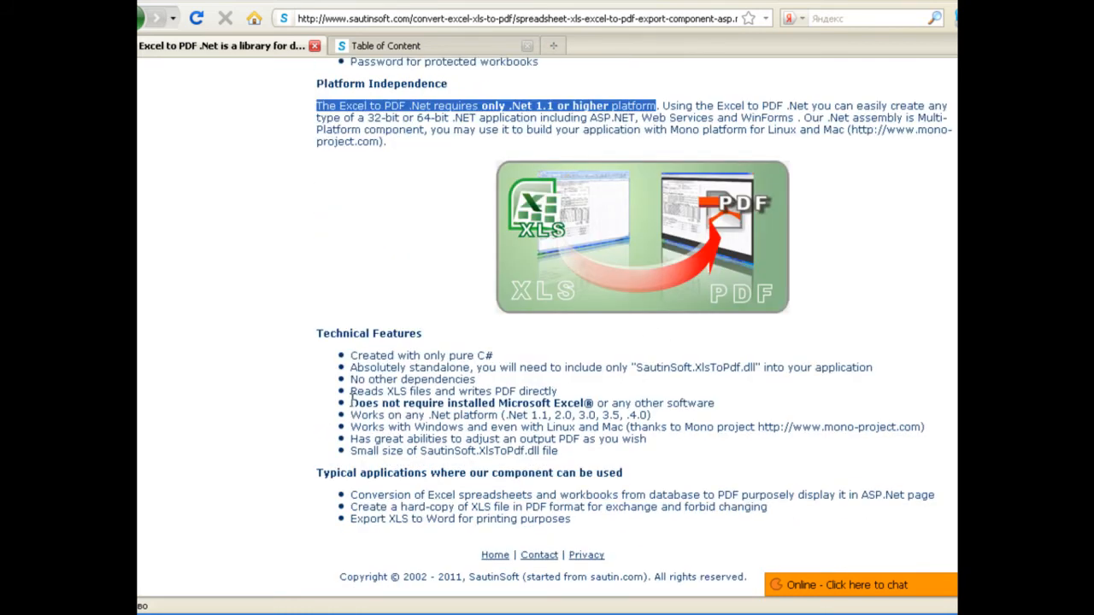